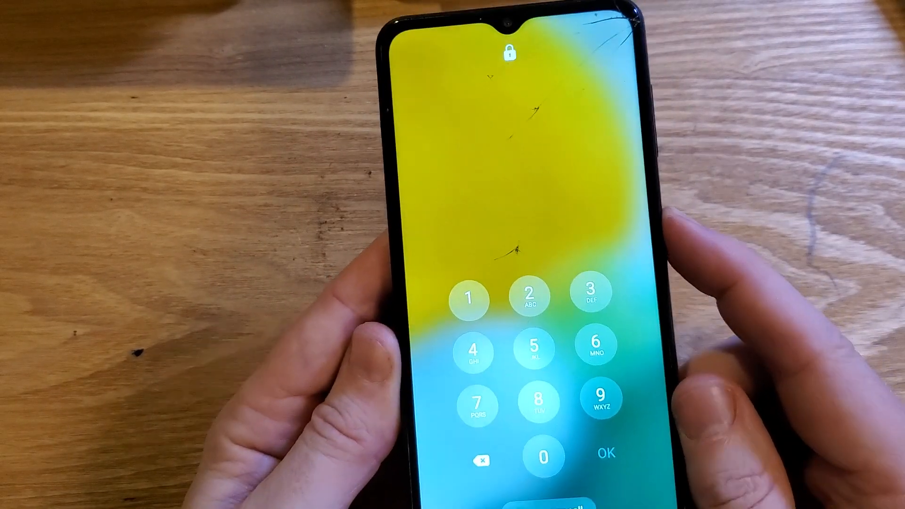
Step: Power off the Galaxy A13 from the lock screen's power menu and confirm
{"action": "left_click", "coordinate": [556, 260]}
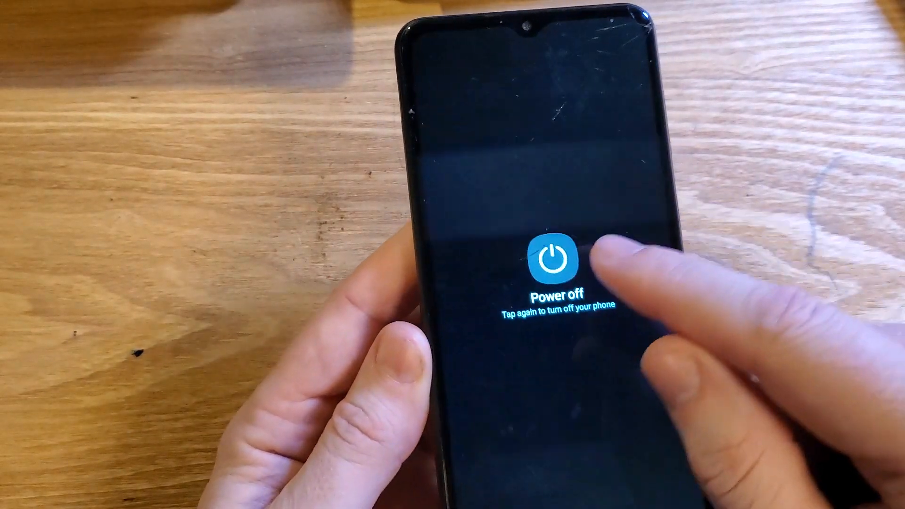
{"action": "left_click", "coordinate": [555, 259]}
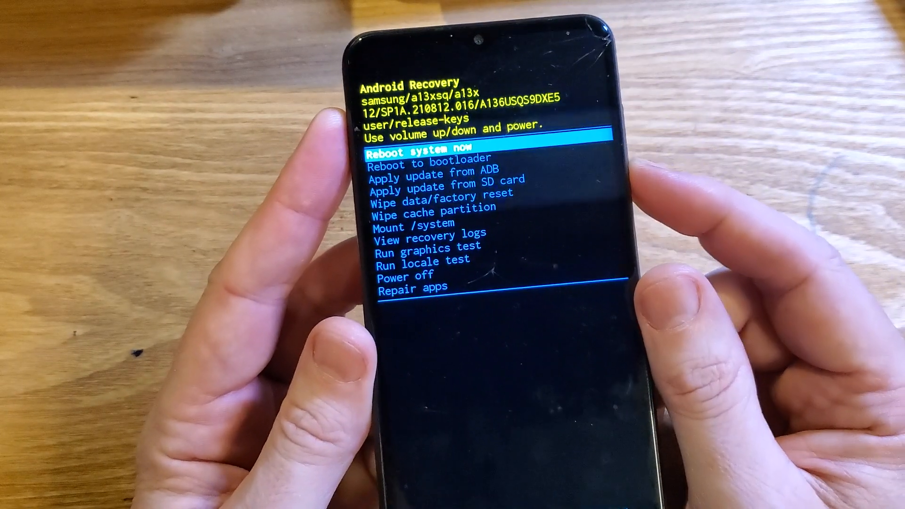
Step: In Android Recovery, move the highlight down to Wipe data/factory reset
{"action": "key", "text": "VolumeDown"}
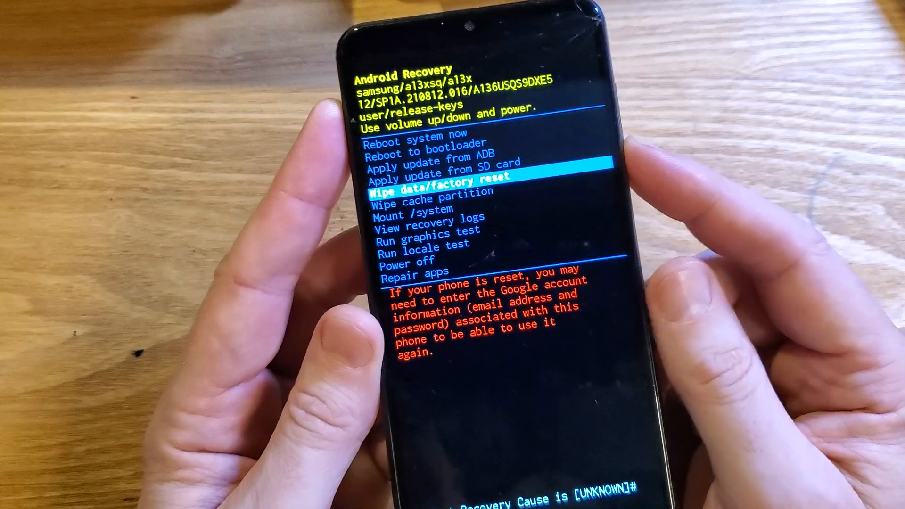